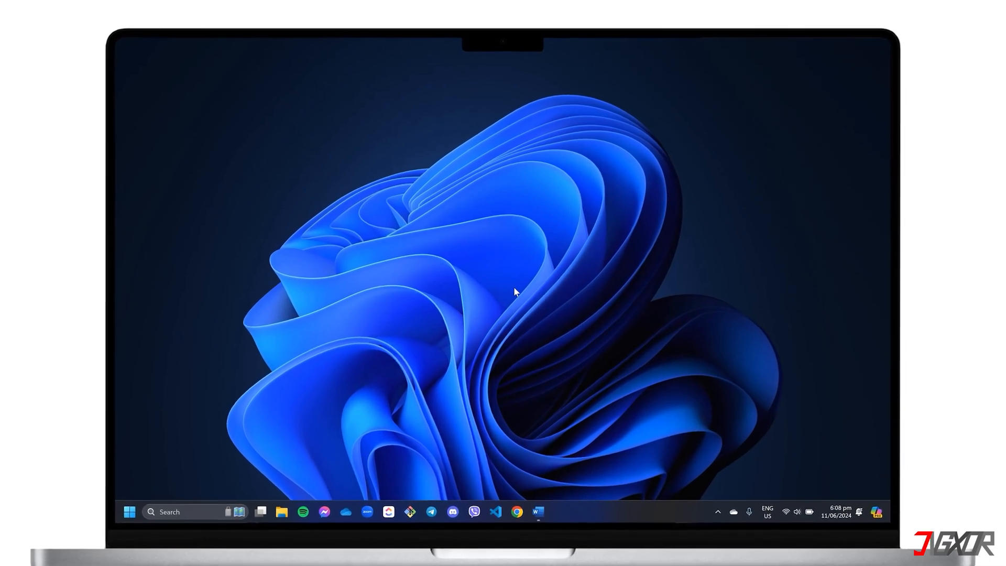
# - Launch the Interview Preparation document in Word from the taskbar
pyautogui.click(537, 511)
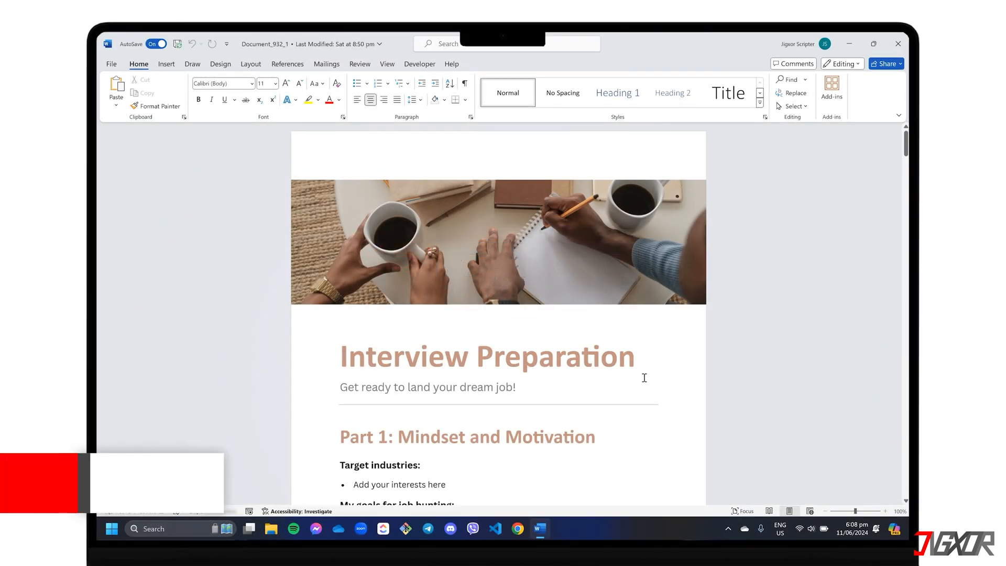
# - Scroll down past the opening section to the blank second page
pyautogui.scroll(-3)
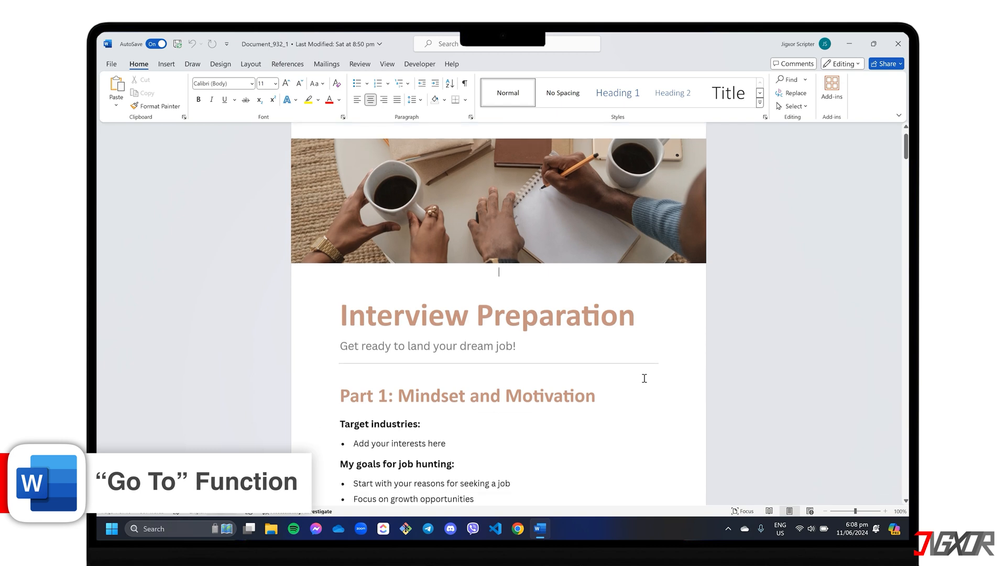
pyautogui.scroll(-3)
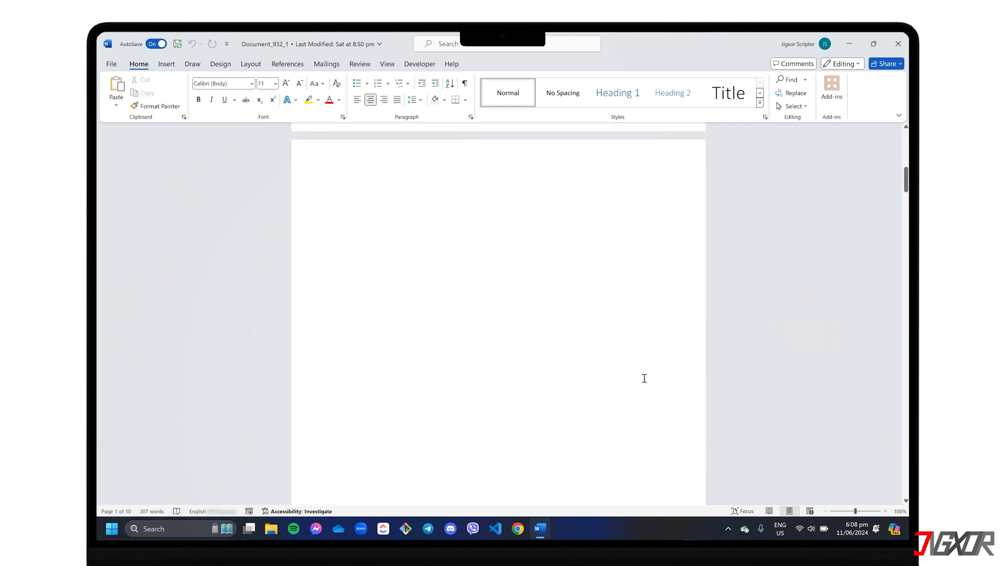
pyautogui.moveTo(352, 206)
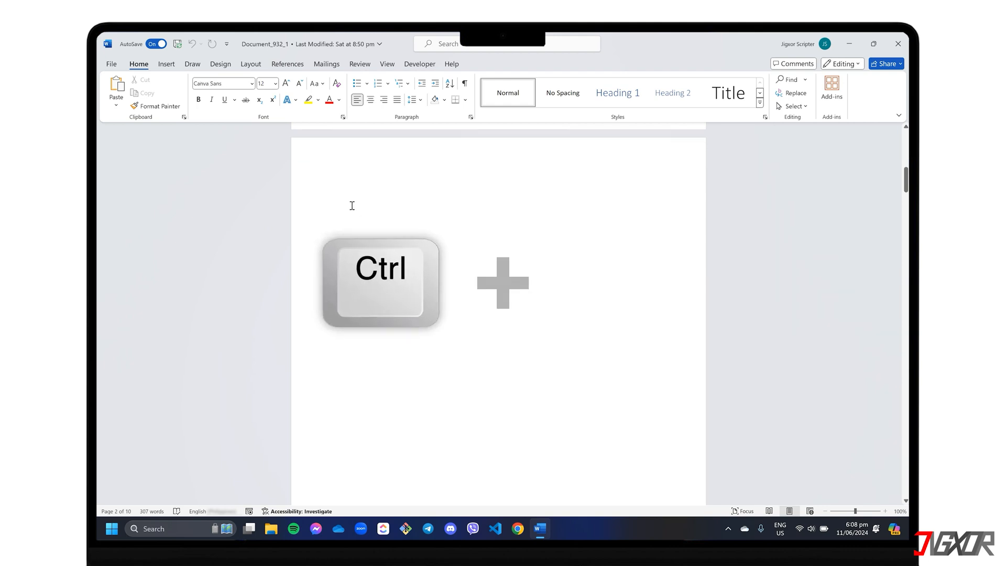
# - Use Go To (Ctrl+G) with \page to select the entire blank second page
pyautogui.press('ctrl+g')
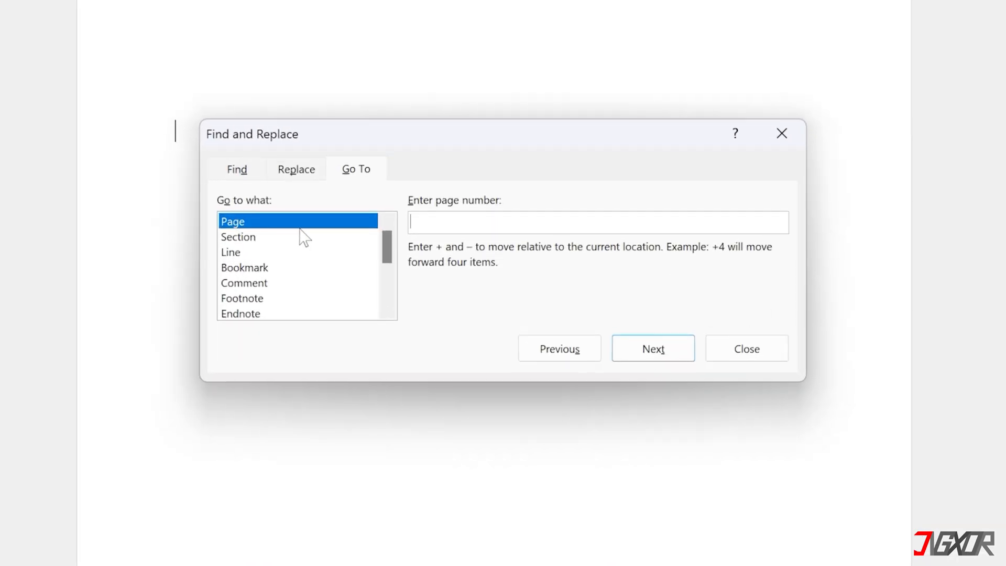
pyautogui.write('\\page')
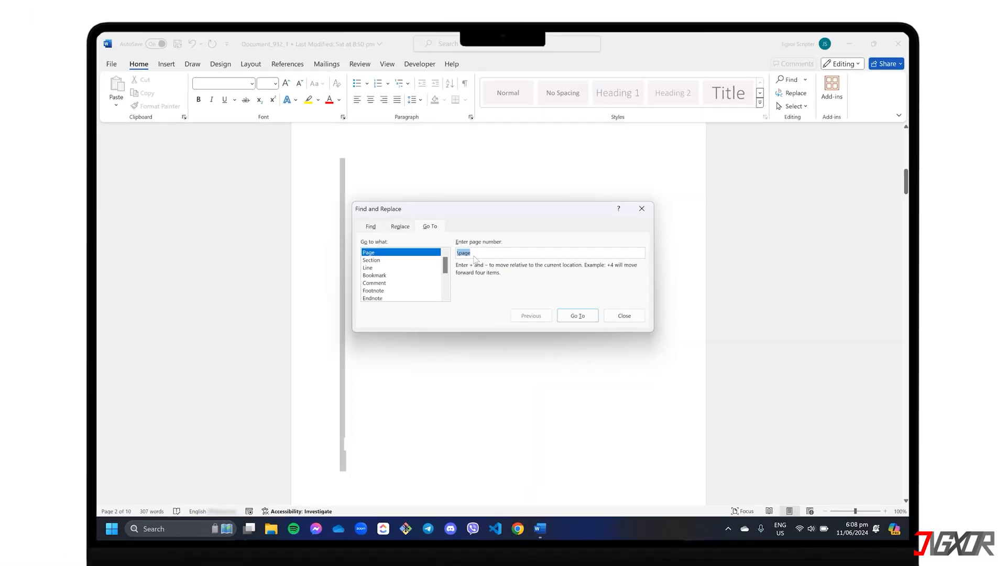
pyautogui.moveTo(362, 311)
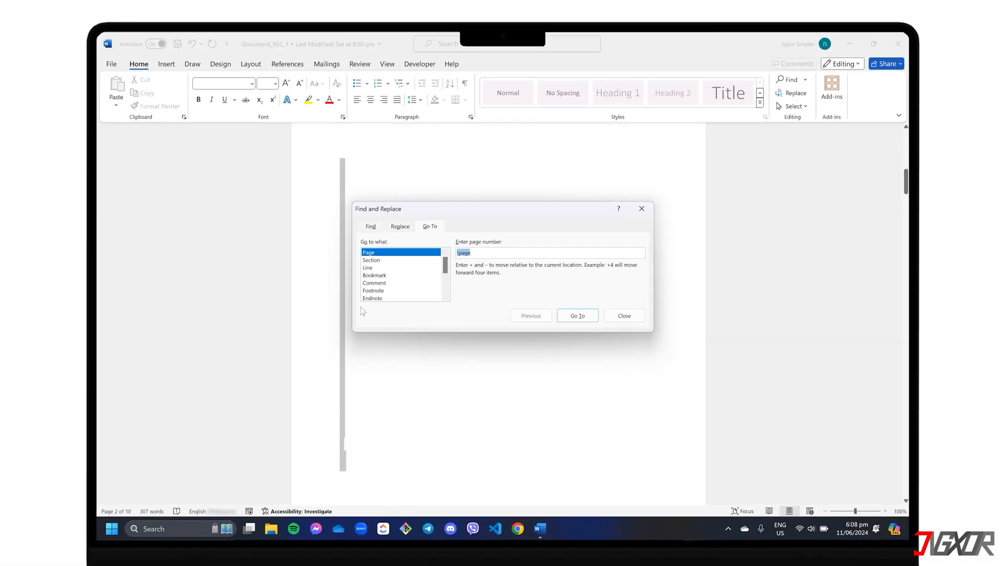
pyautogui.moveTo(372, 196)
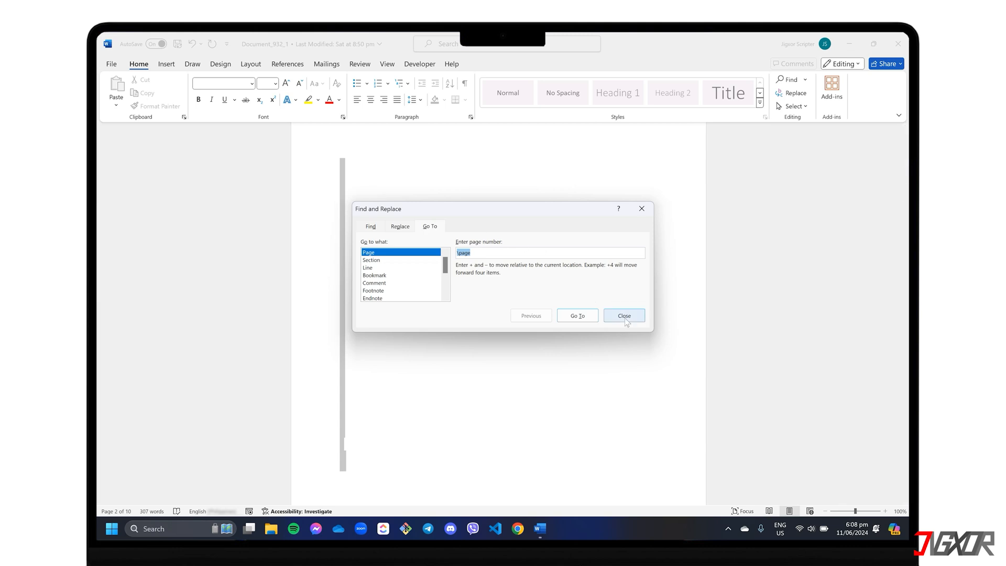
# - Close Find and Replace and delete the selected blank page, leaving nine pages
pyautogui.click(622, 315)
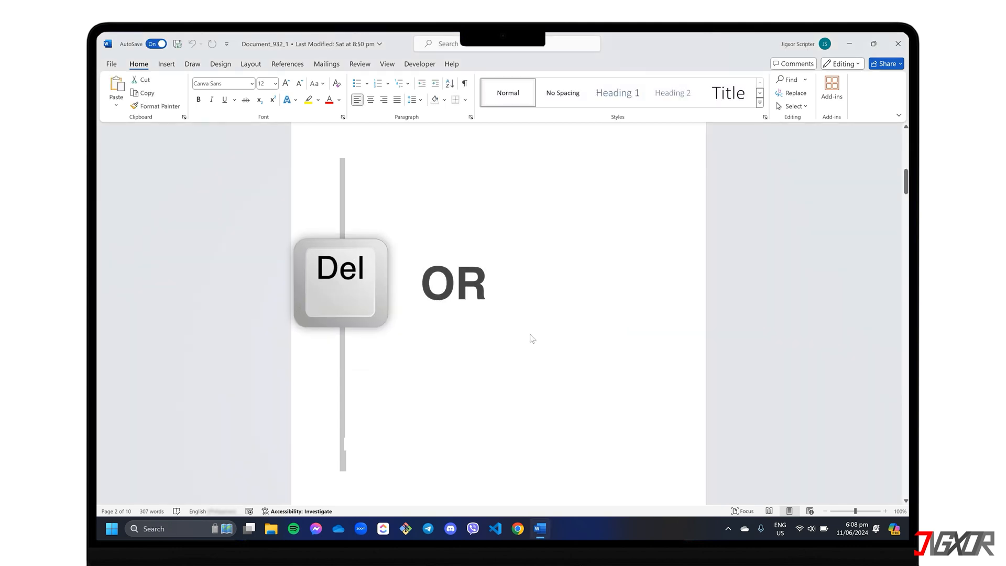
pyautogui.press('Delete')
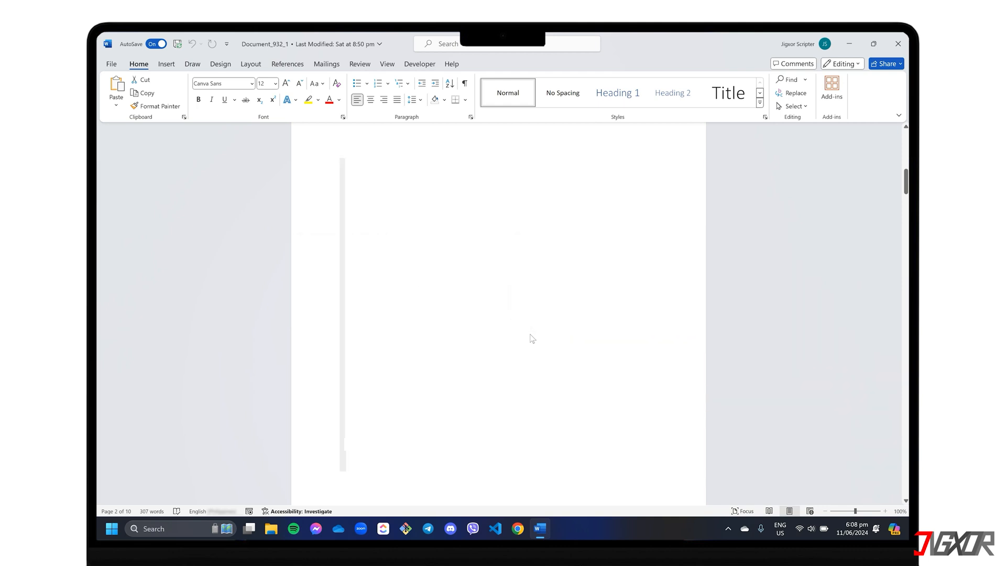
pyautogui.scroll(-3)
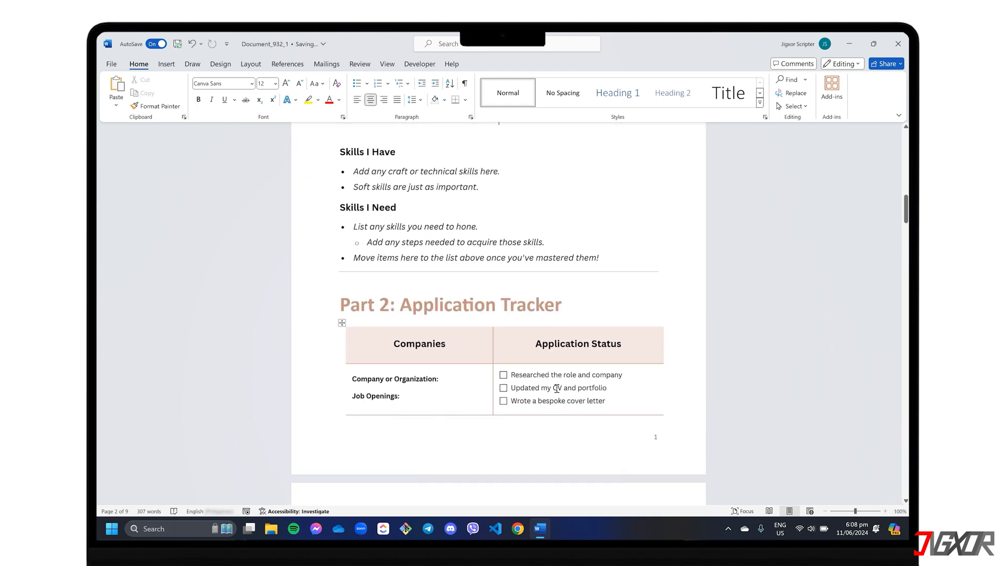
pyautogui.scroll(3)
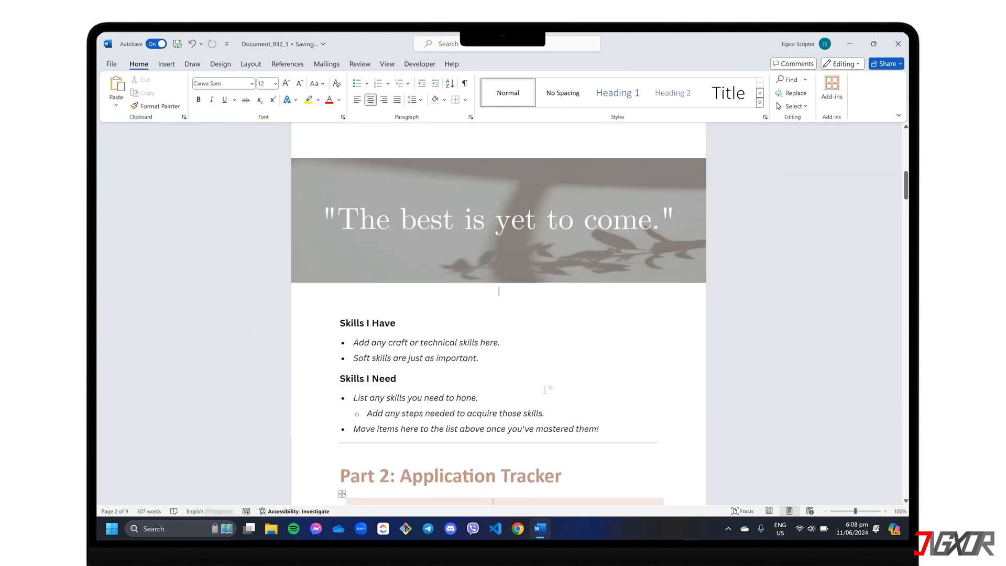
pyautogui.scroll(3)
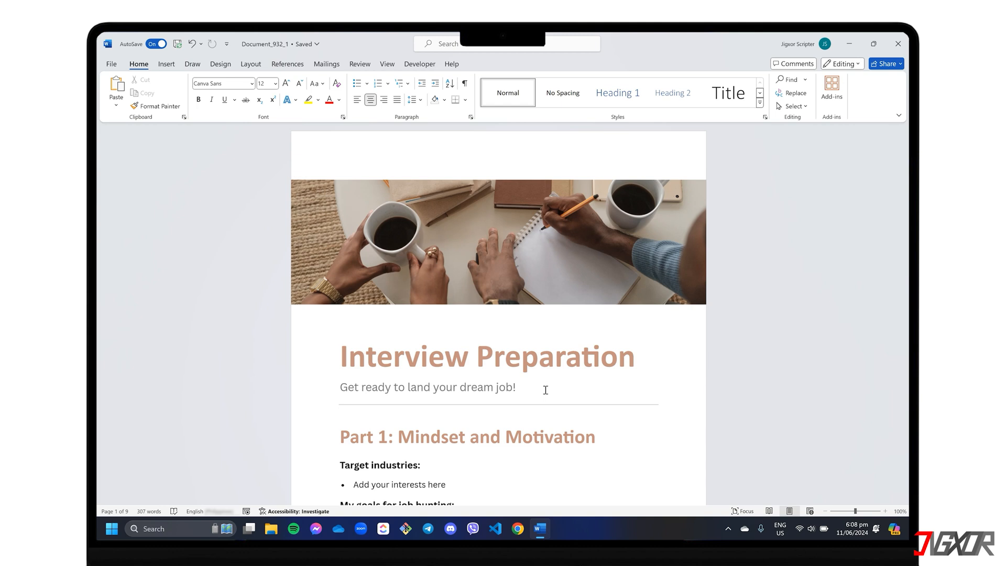
# - Show the Navigation Pane page thumbnails and delete the blank pages found there
pyautogui.click(387, 64)
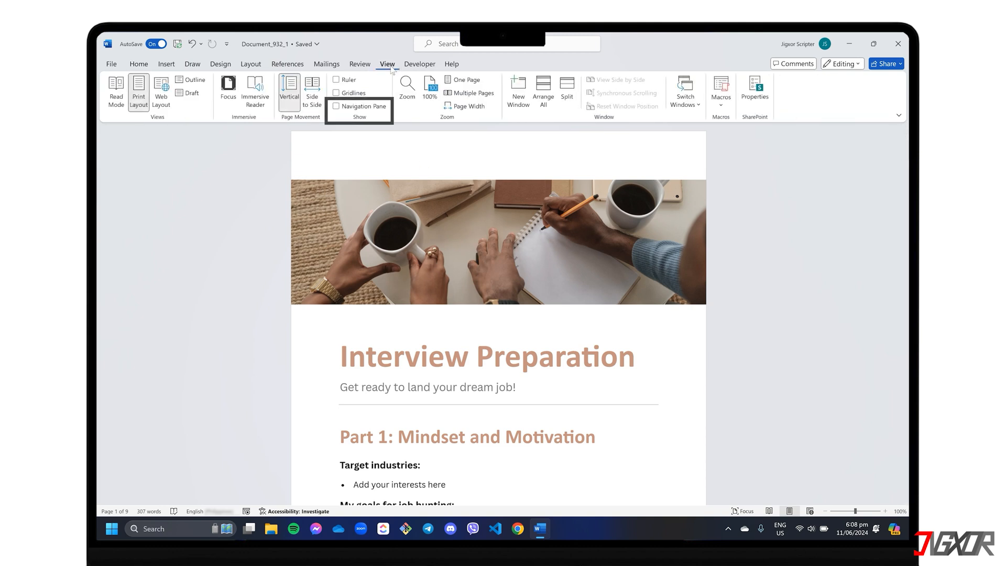
pyautogui.click(338, 106)
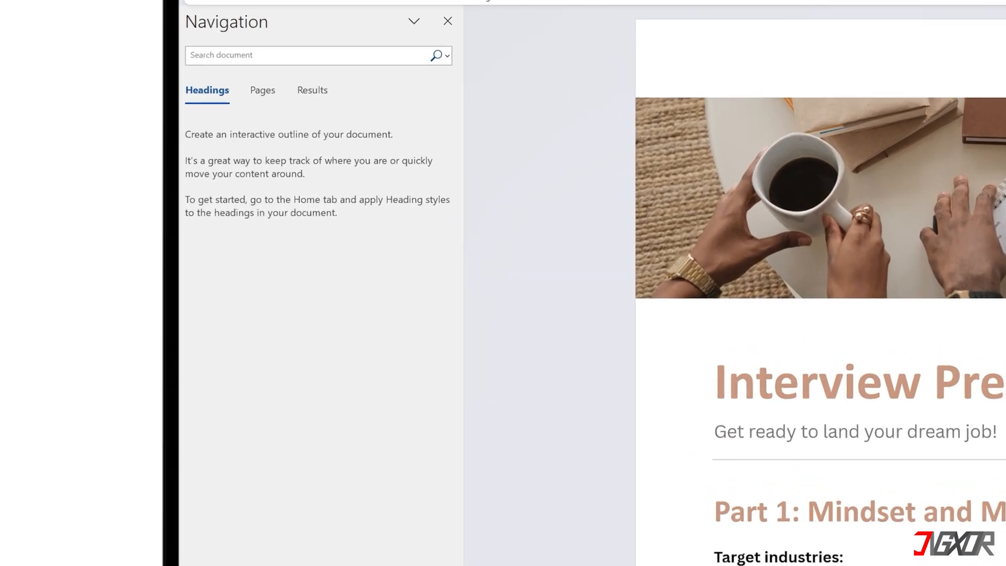
pyautogui.click(262, 91)
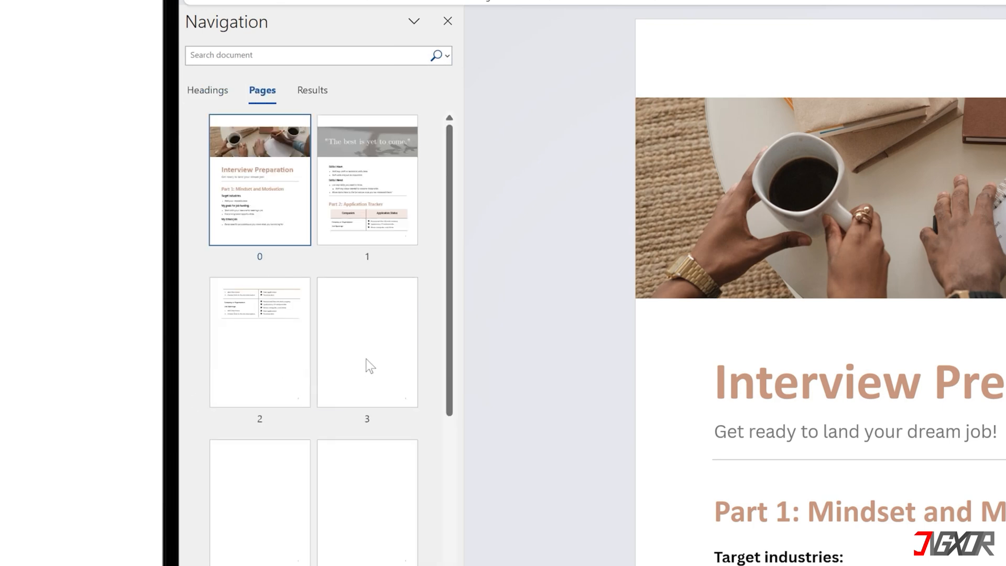
pyautogui.press('Delete')
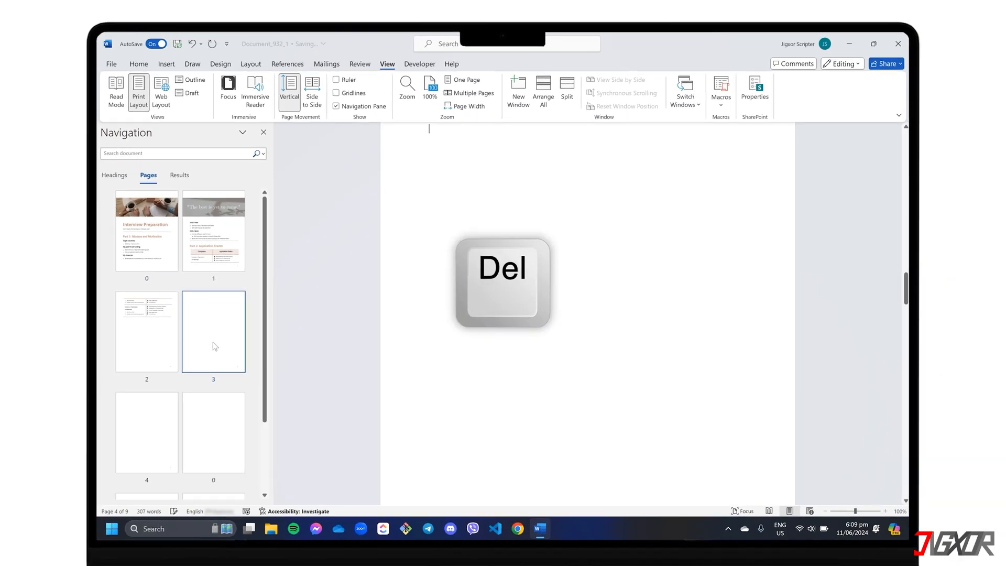
pyautogui.click(336, 107)
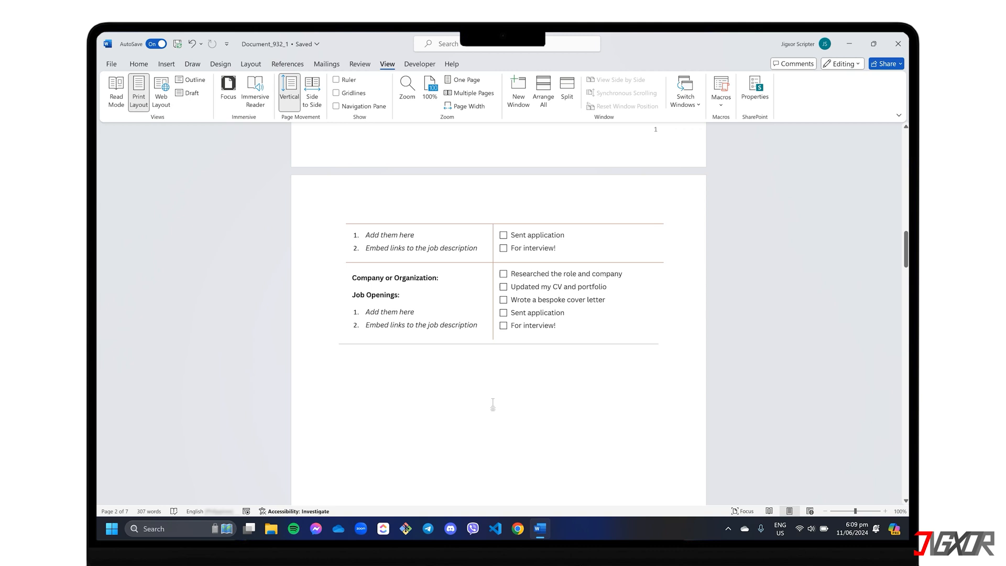
# - Place the cursor on the empty fourth page to expose its page and section breaks
pyautogui.scroll(-3)
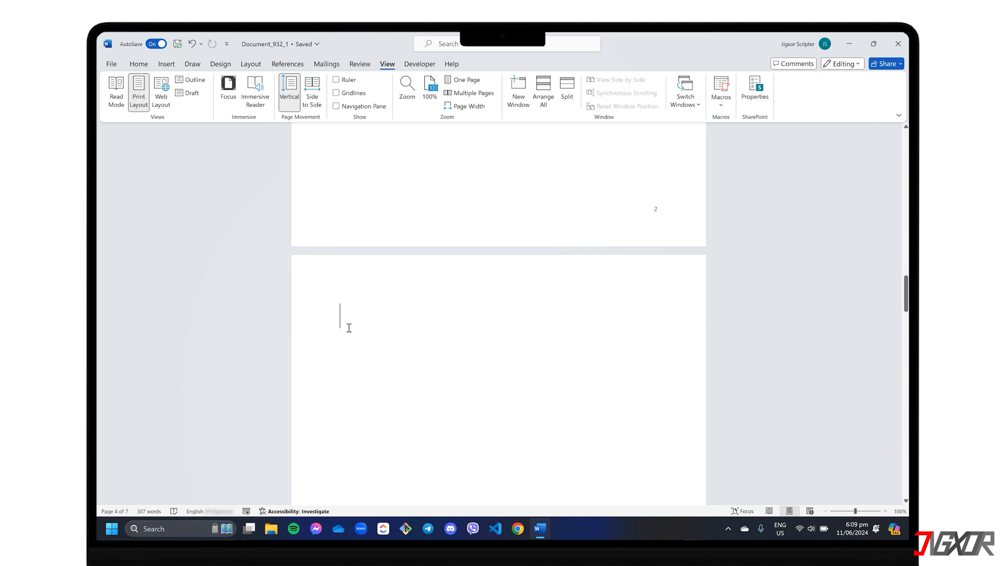
pyautogui.click(139, 64)
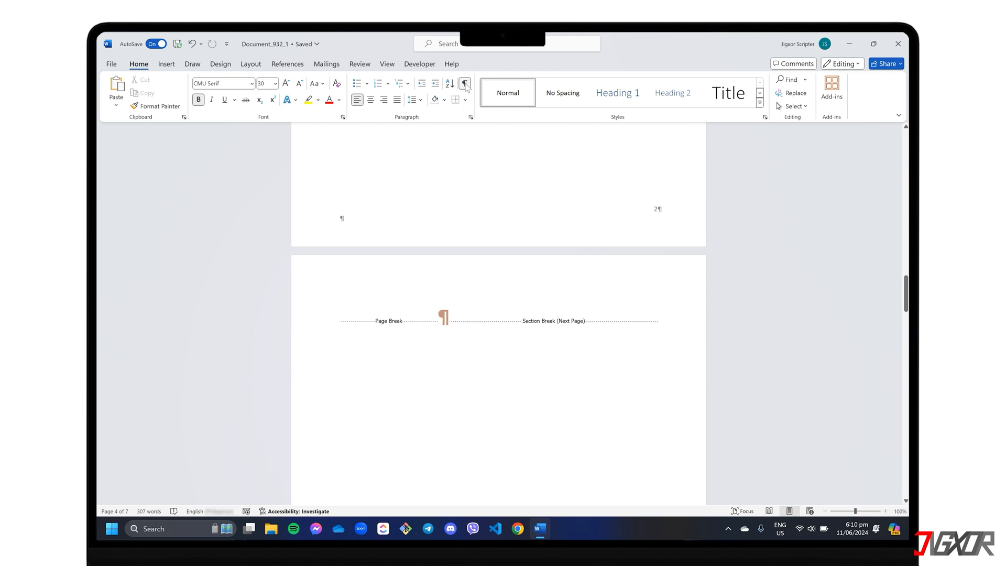
pyautogui.moveTo(407, 247)
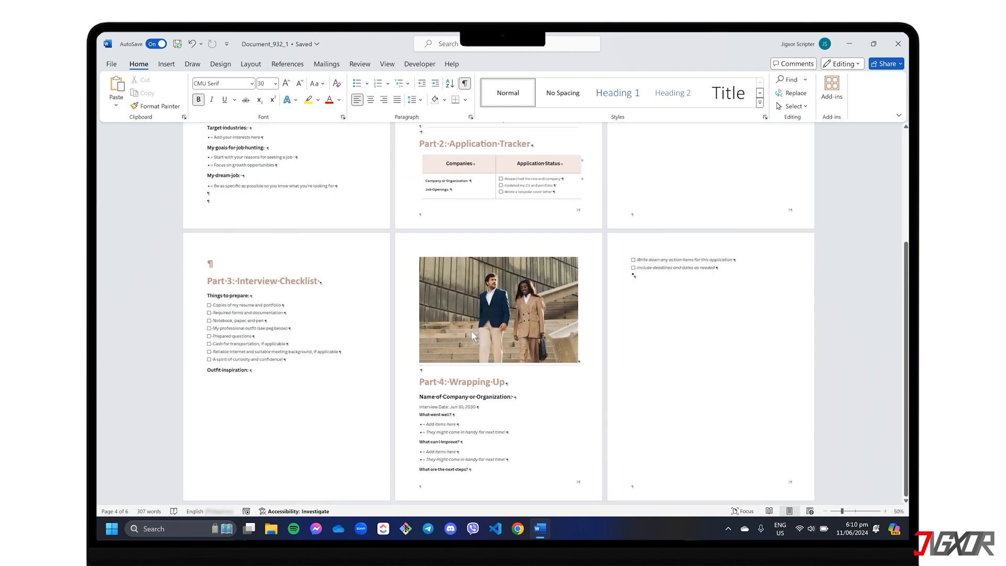
pyautogui.scroll(3)
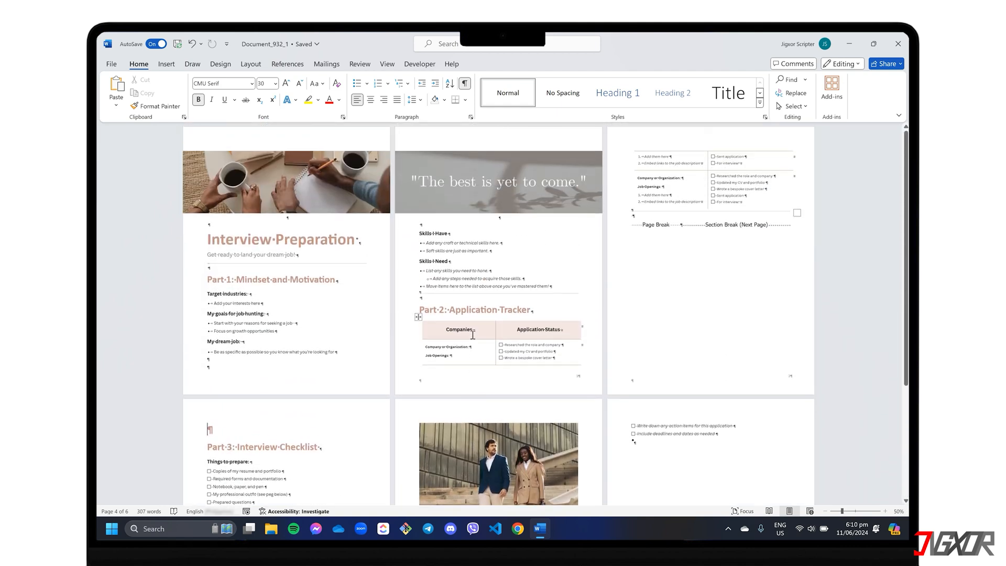
pyautogui.scroll(-3)
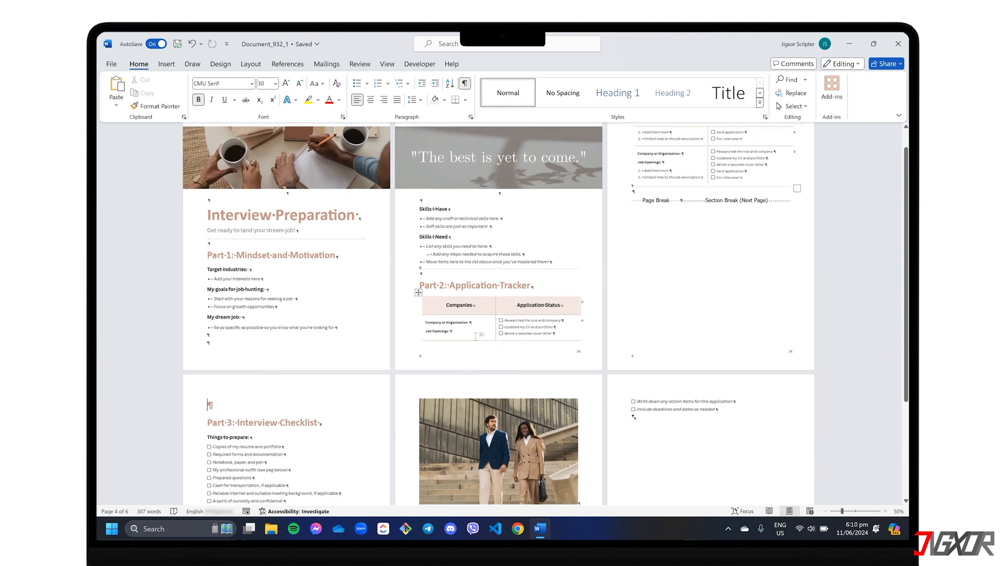
pyautogui.scroll(3)
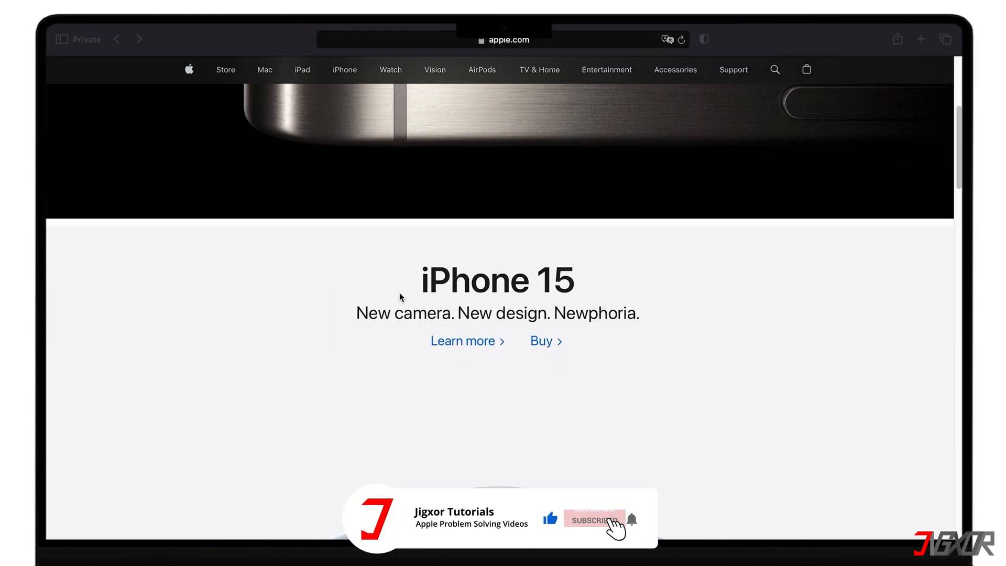
# - Scroll through the Fiverr remote IT support gig description and pricing
pyautogui.scroll(-3)
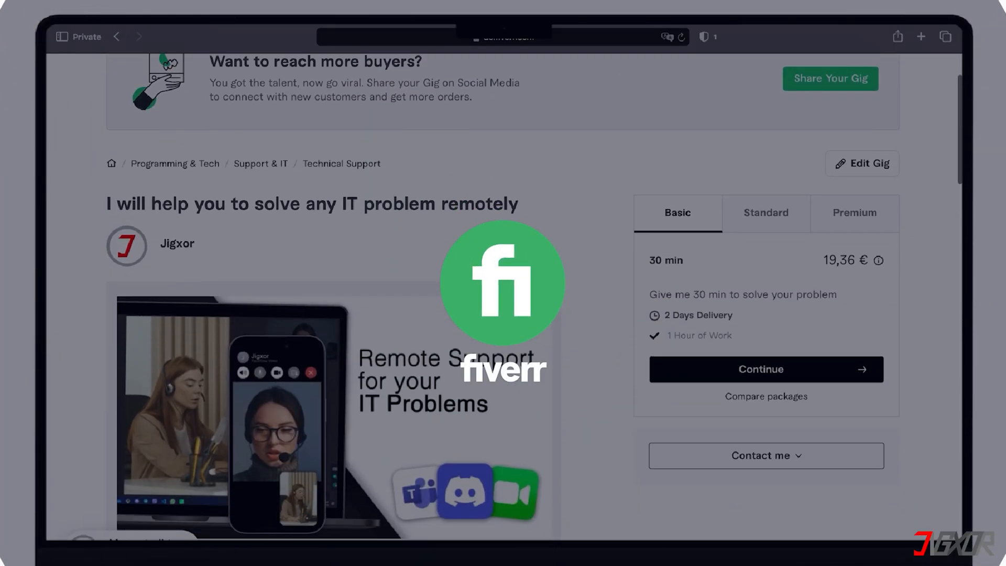
pyautogui.scroll(-3)
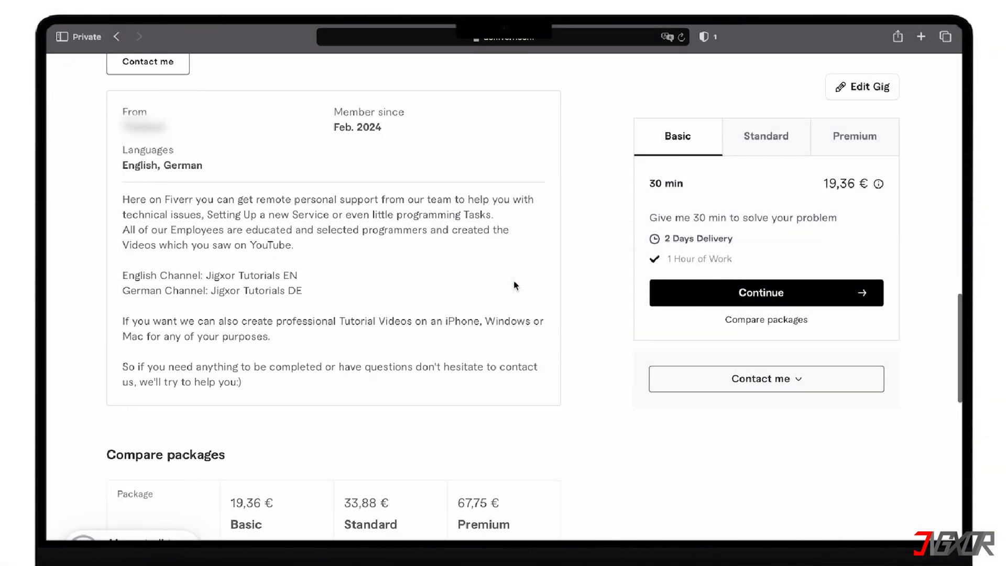